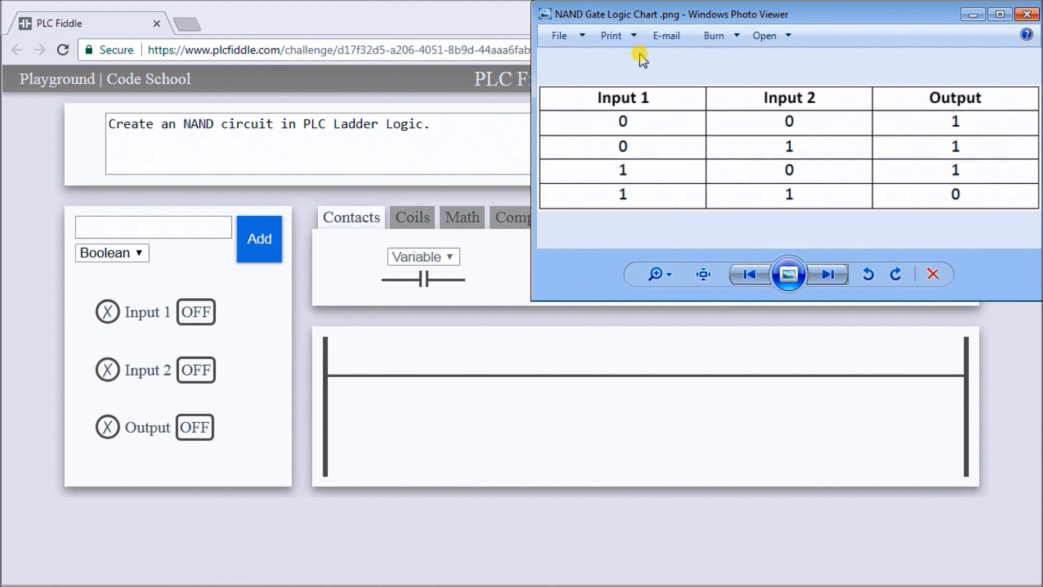
{"action": "mouse_move", "coordinate": [823, 101]}
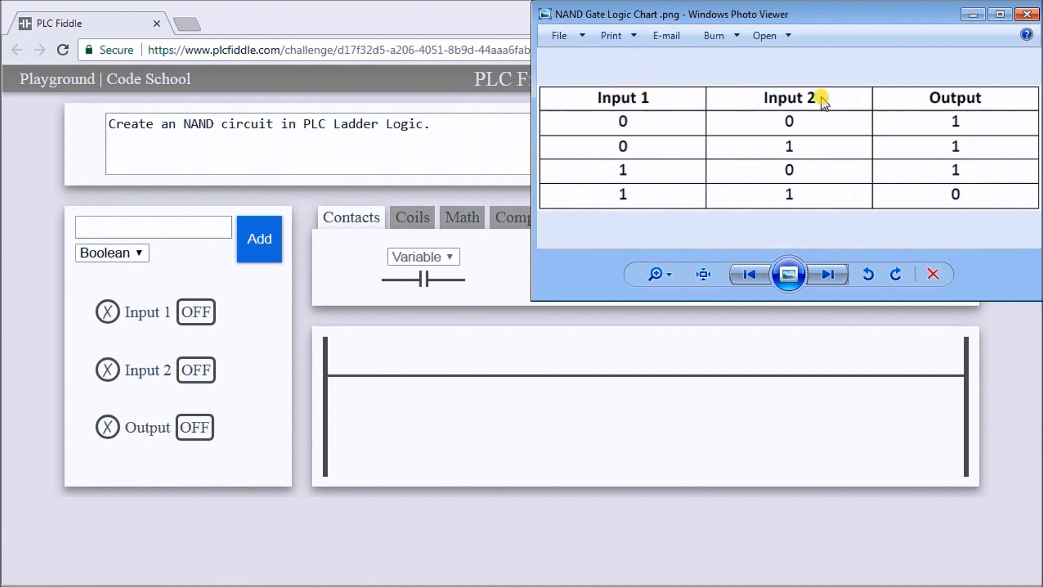
{"action": "mouse_move", "coordinate": [684, 126]}
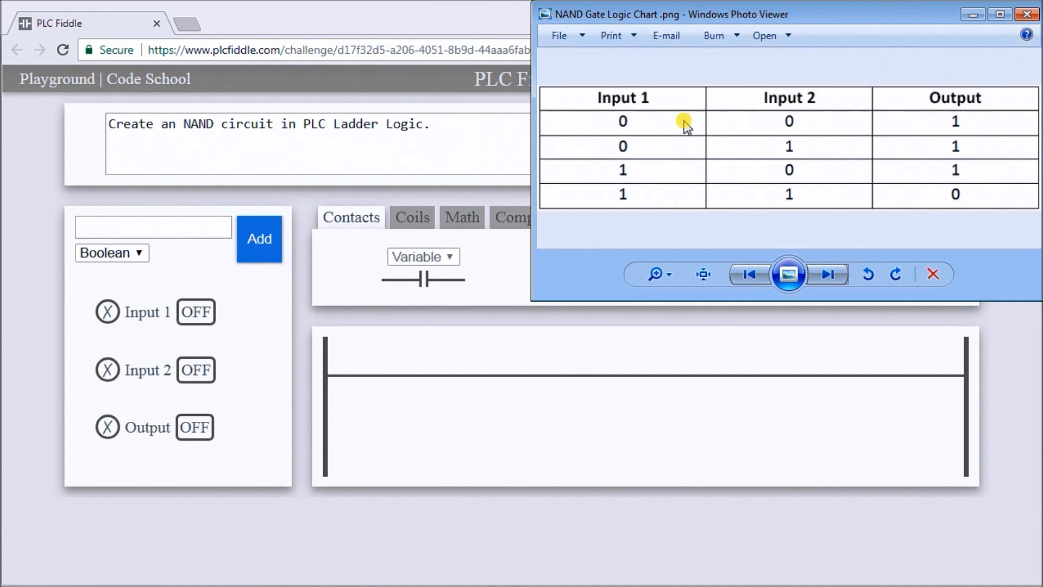
{"action": "mouse_move", "coordinate": [765, 129]}
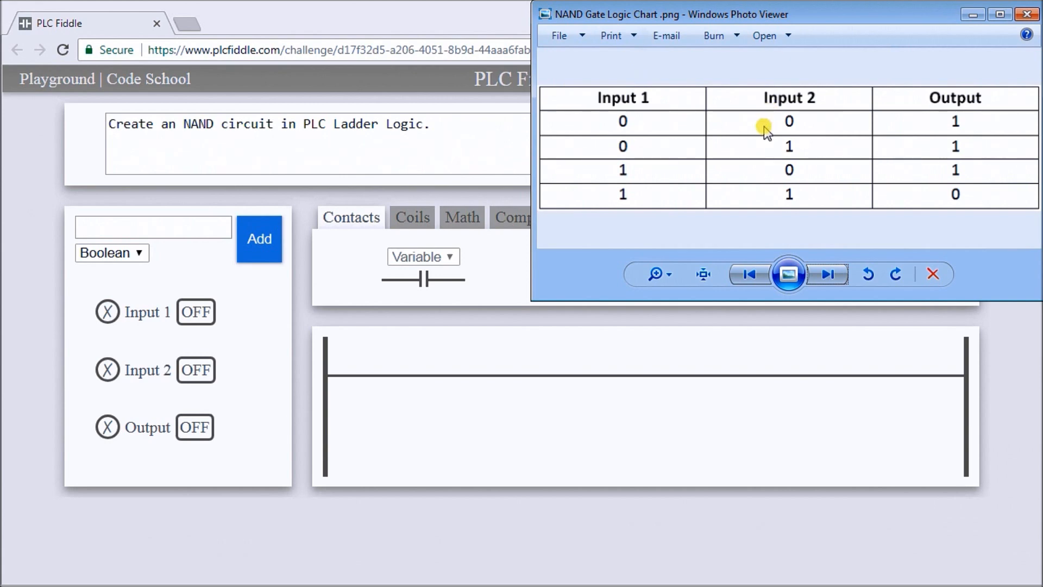
{"action": "mouse_move", "coordinate": [944, 122]}
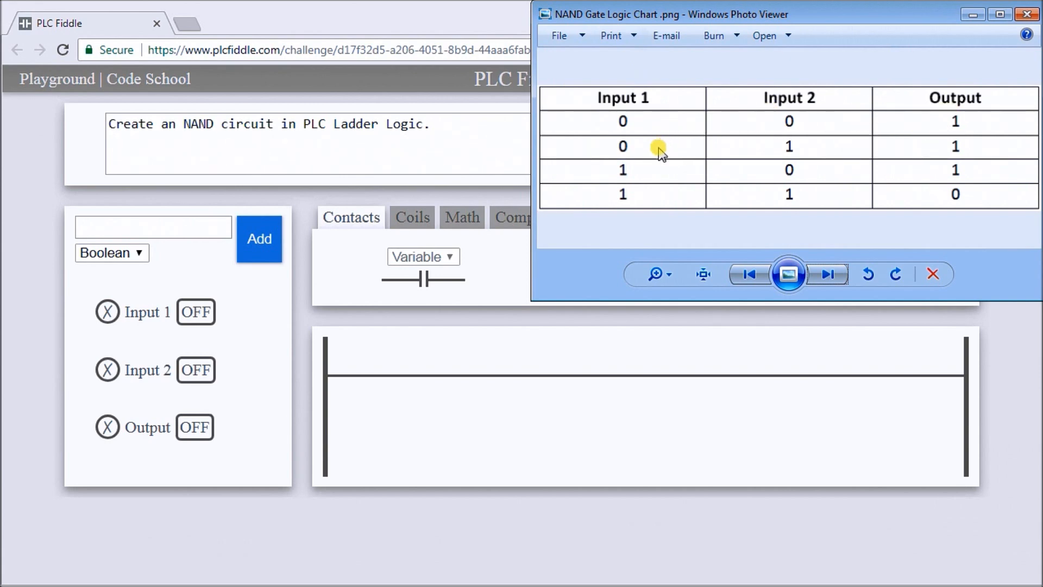
{"action": "mouse_move", "coordinate": [765, 149]}
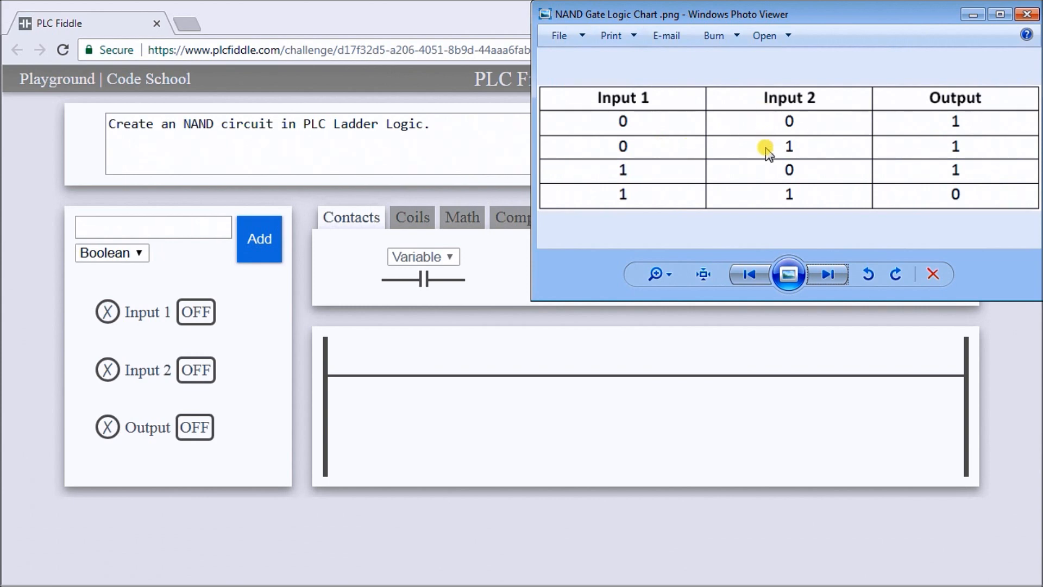
{"action": "mouse_move", "coordinate": [924, 154]}
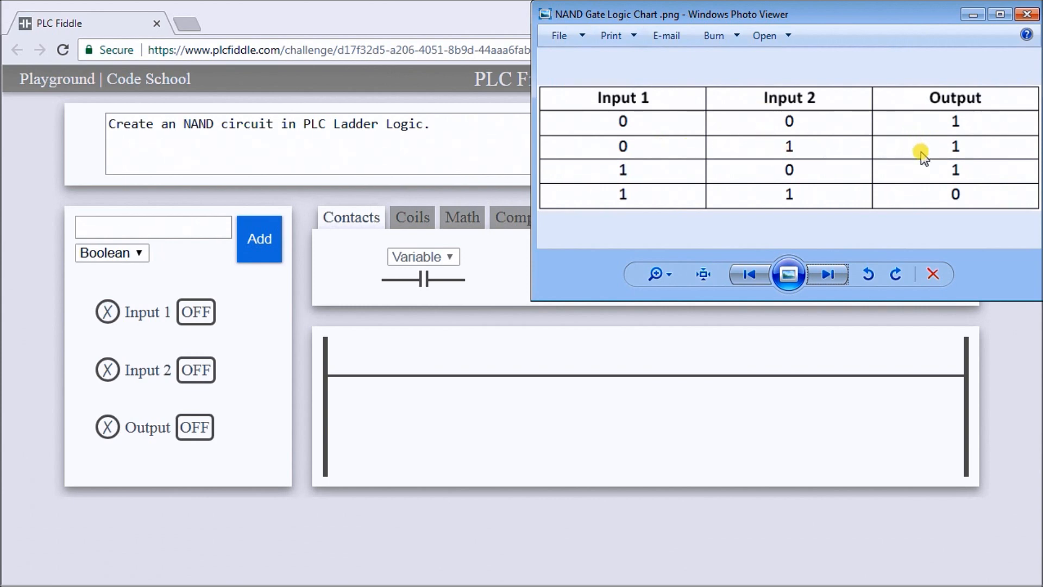
{"action": "mouse_move", "coordinate": [655, 173]}
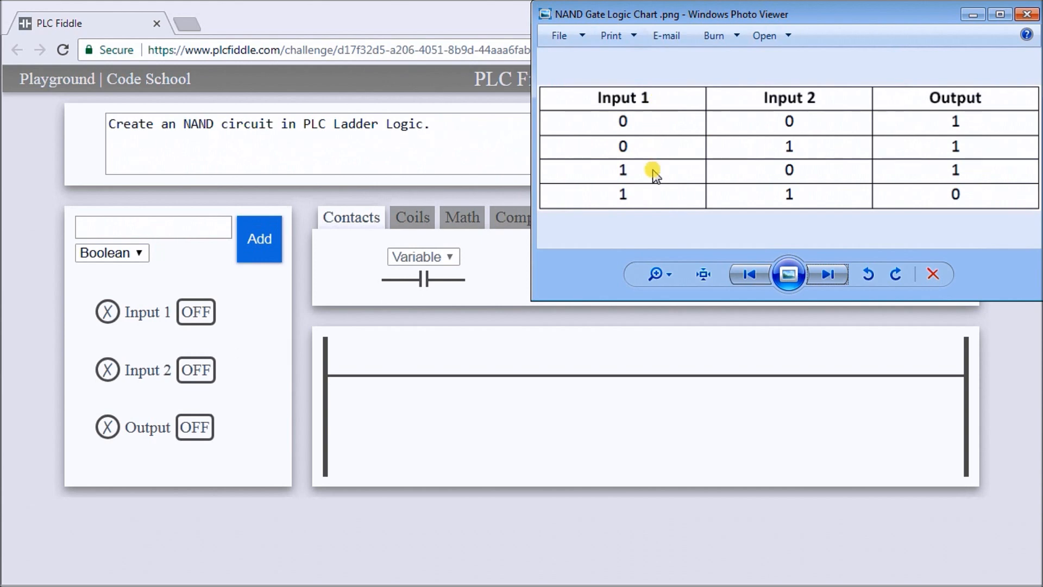
{"action": "mouse_move", "coordinate": [774, 179]}
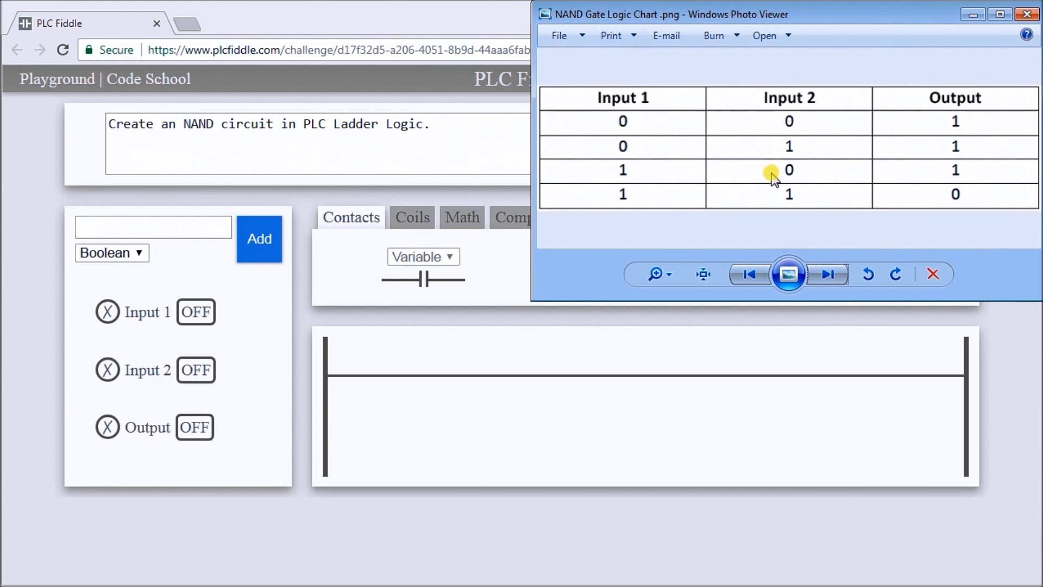
{"action": "mouse_move", "coordinate": [931, 176]}
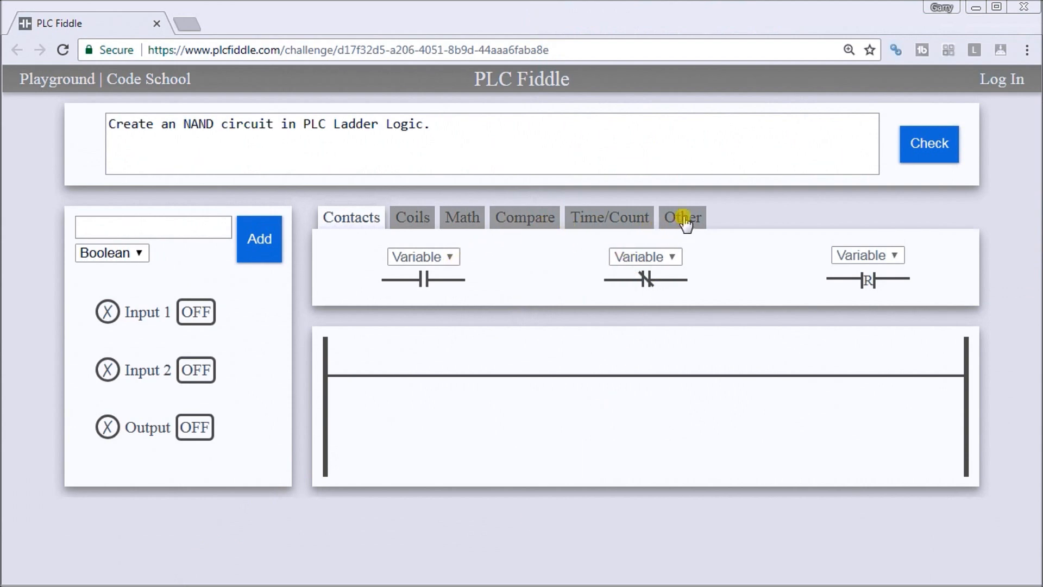
- Place two parallel normally-closed contacts on the rung and set the top one to Input 1
{"action": "left_click", "coordinate": [681, 217]}
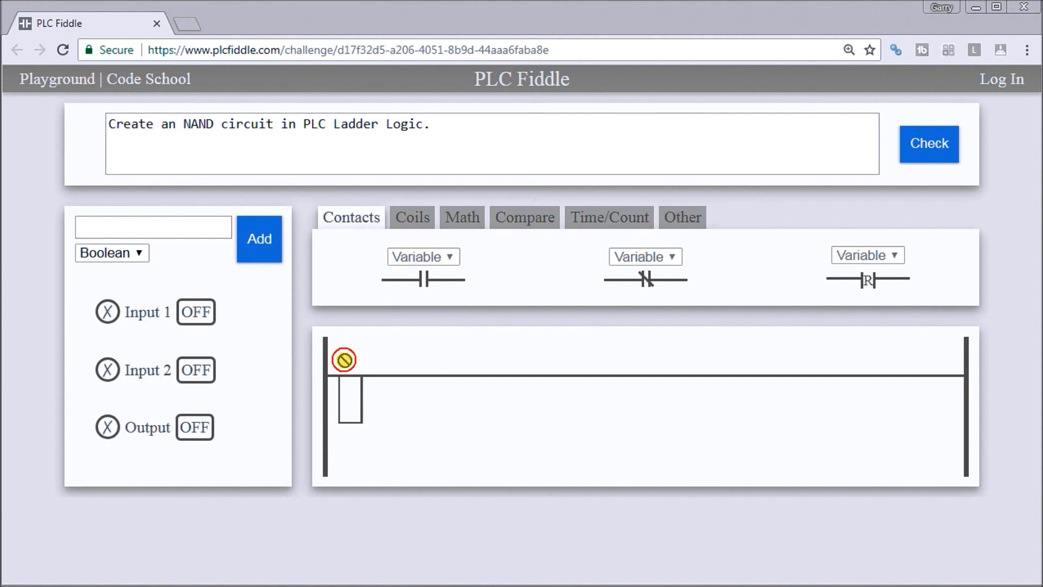
{"action": "left_click_drag", "start_coordinate": [423, 269], "coordinate": [392, 373]}
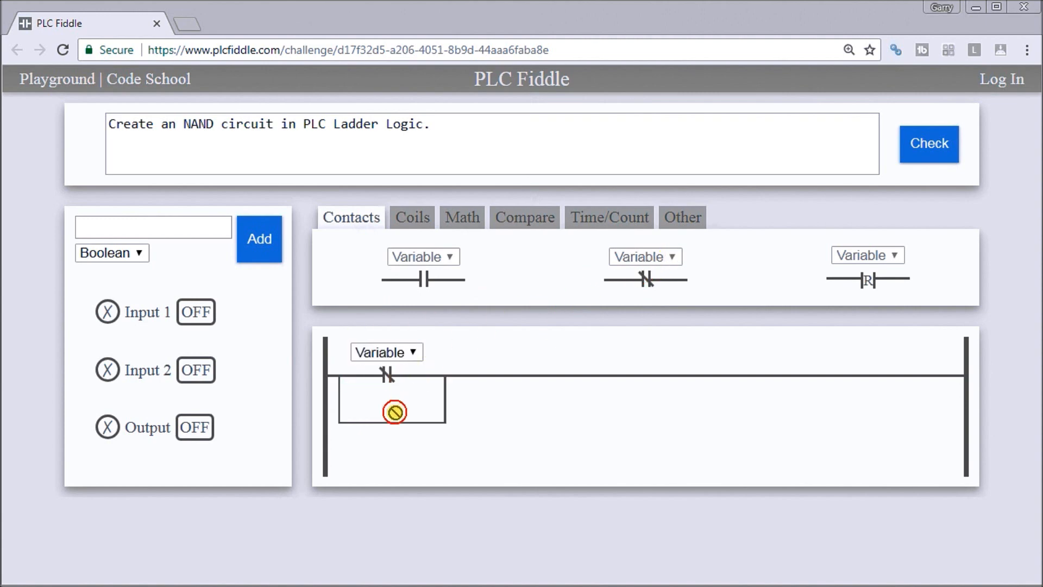
{"action": "left_click", "coordinate": [412, 217]}
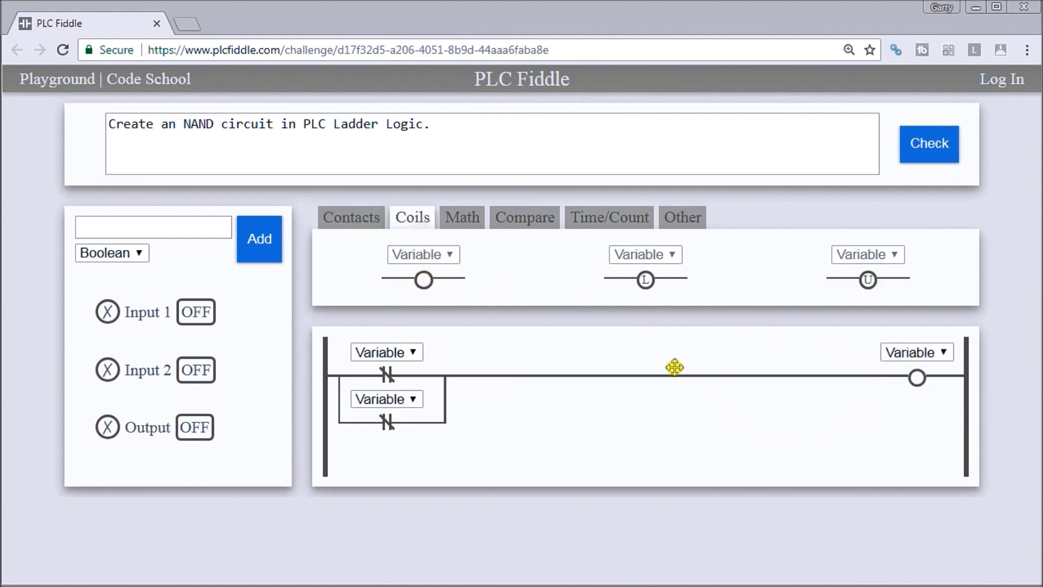
{"action": "left_click", "coordinate": [386, 351]}
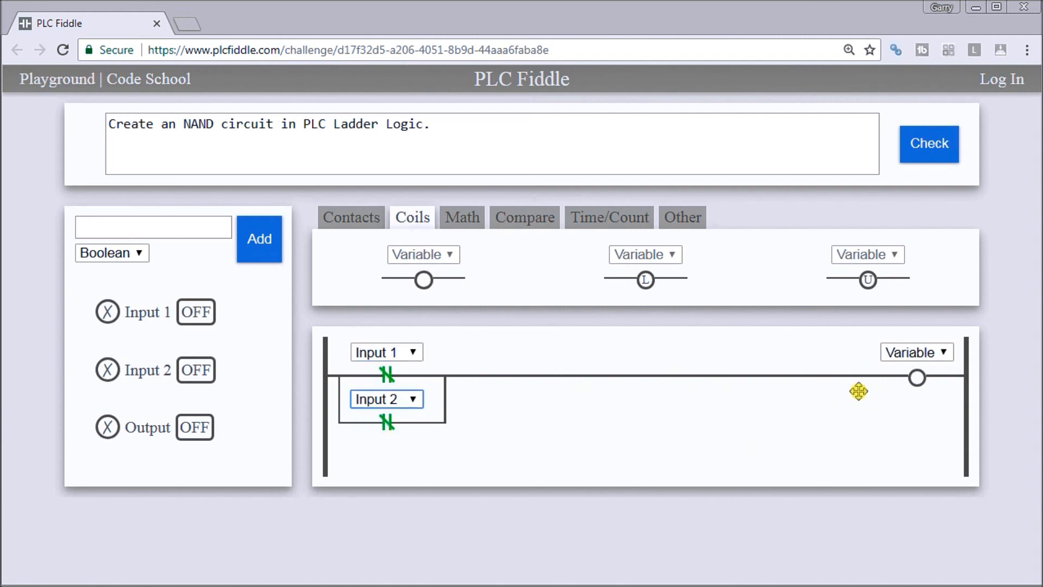
- Assign the coil's variable to Output so it energizes with both inputs off
{"action": "left_click", "coordinate": [915, 351]}
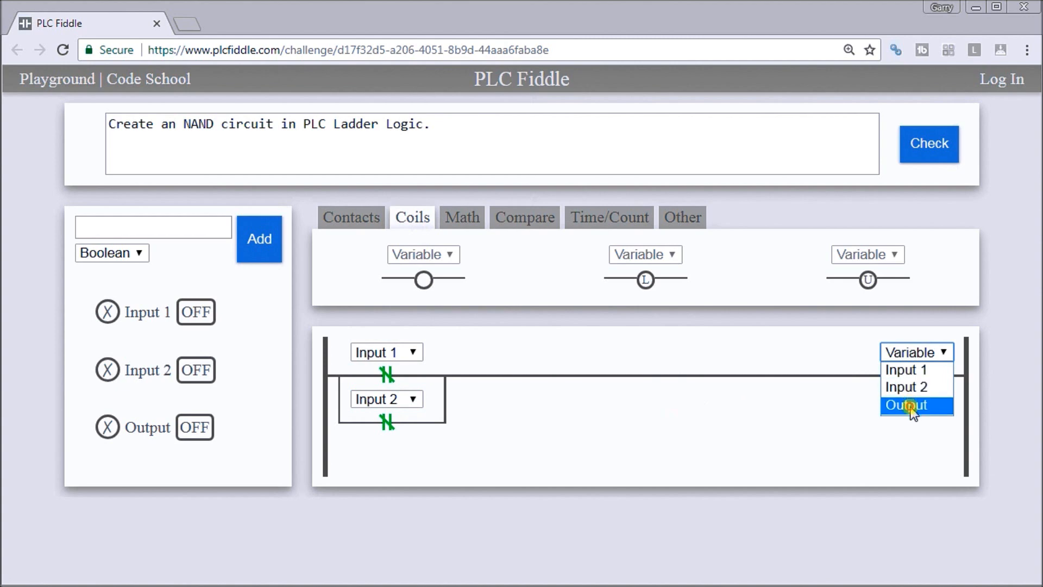
{"action": "left_click", "coordinate": [910, 406]}
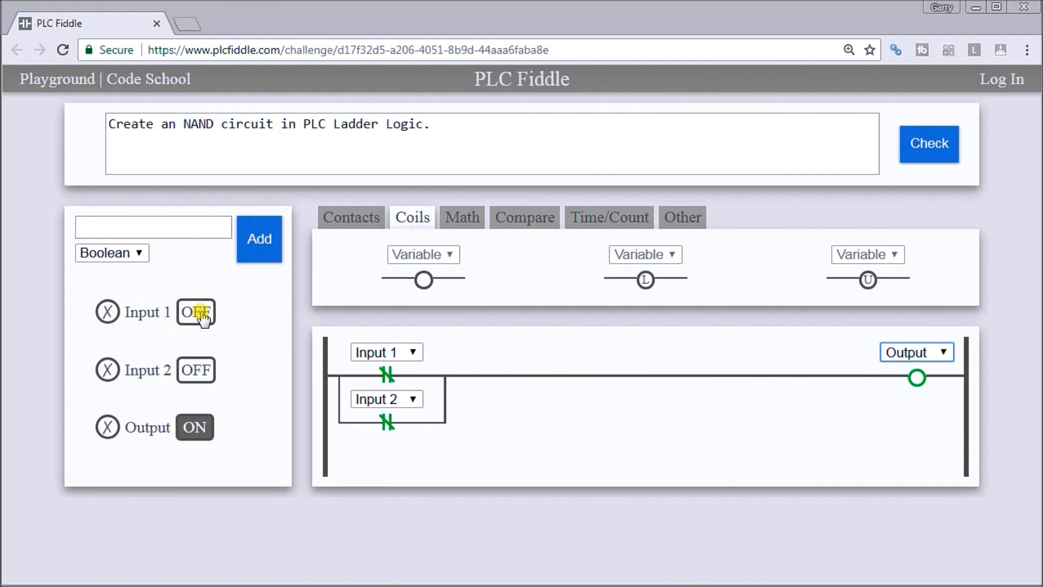
- Toggle Input 1 and Input 2 to confirm Output stays on alone and turns off with both on
{"action": "left_click", "coordinate": [195, 313]}
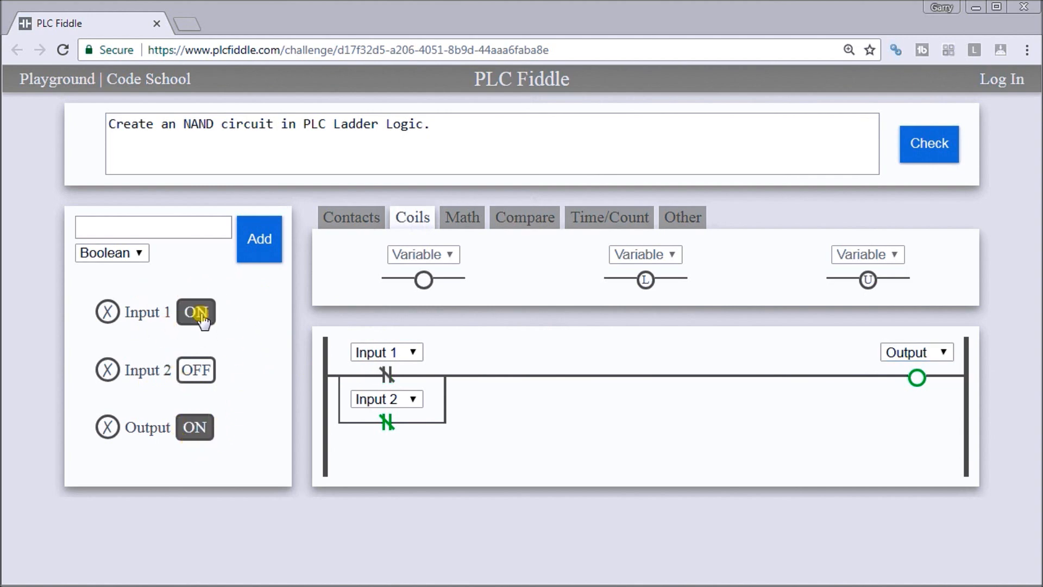
{"action": "mouse_move", "coordinate": [558, 363]}
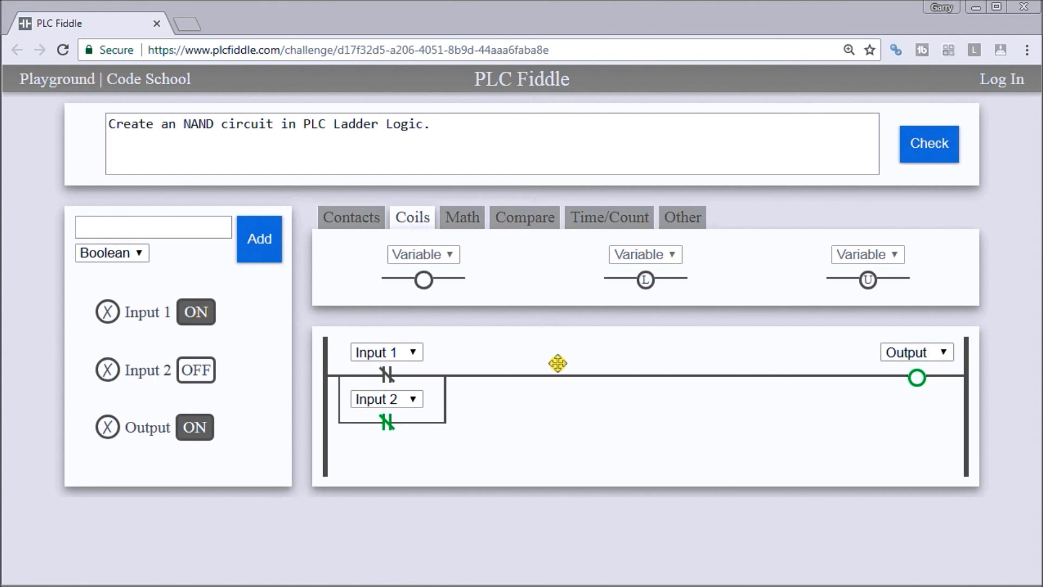
{"action": "mouse_move", "coordinate": [202, 351]}
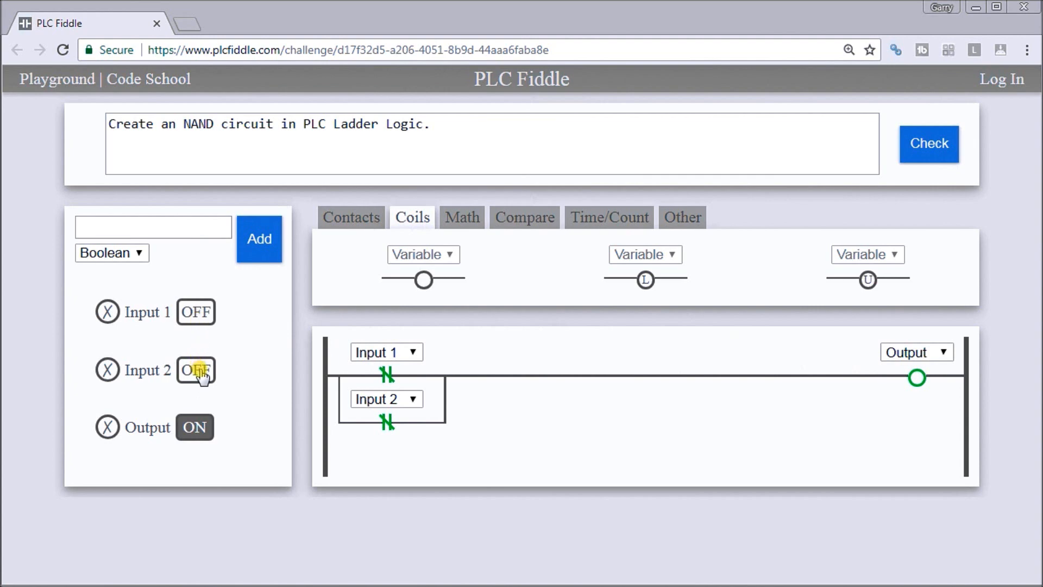
{"action": "left_click", "coordinate": [195, 369]}
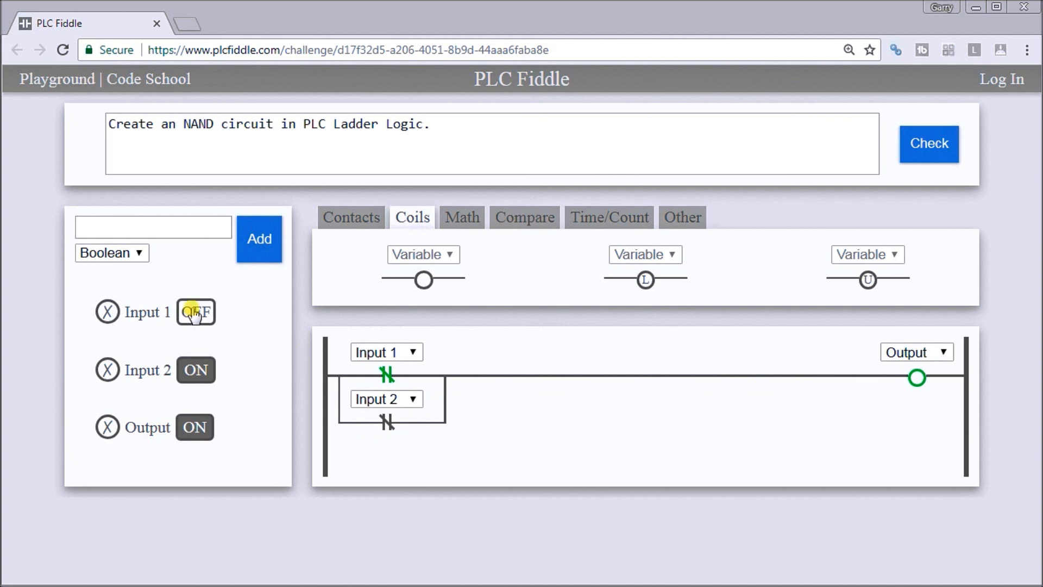
{"action": "left_click", "coordinate": [194, 312]}
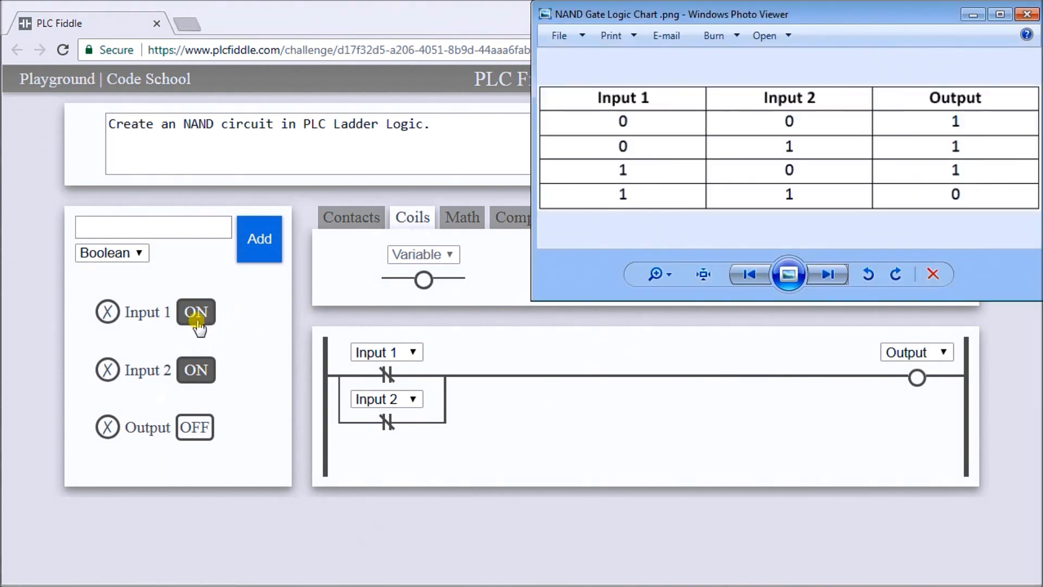
- Walk the inputs through all four truth-table rows, ending with both inputs on and Output off
{"action": "left_click", "coordinate": [195, 312]}
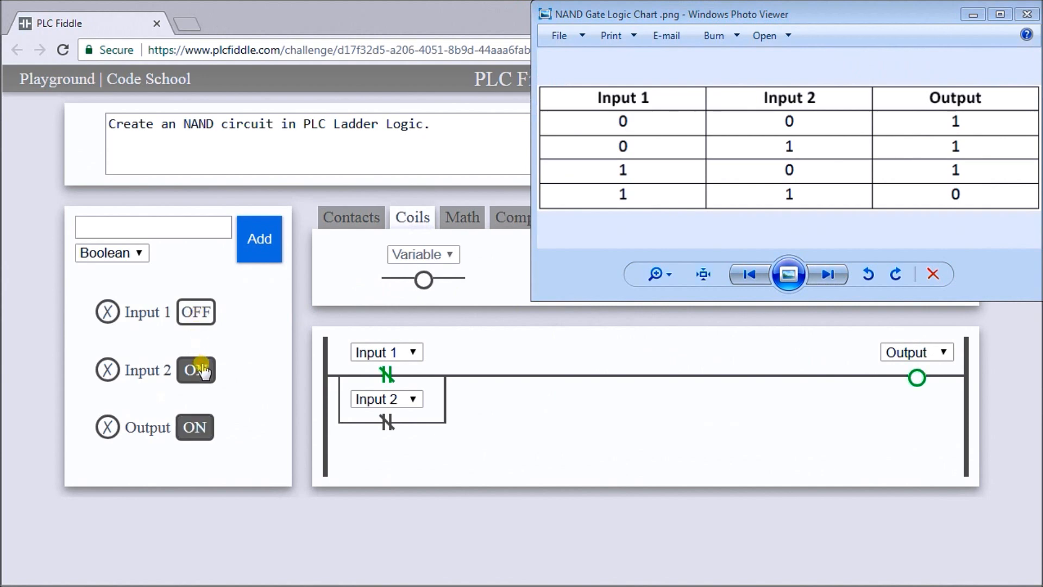
{"action": "left_click", "coordinate": [194, 369]}
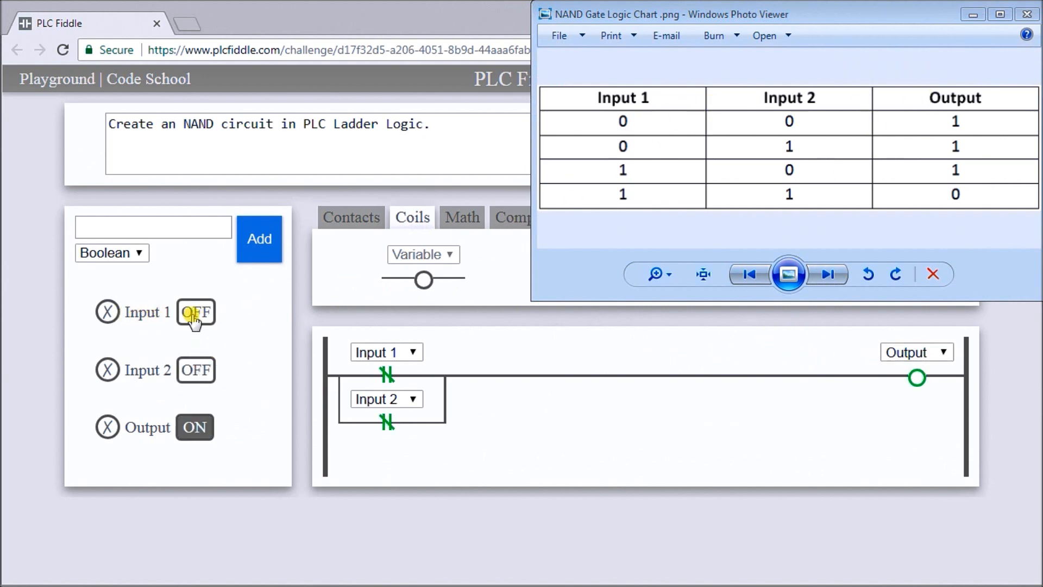
{"action": "left_click", "coordinate": [195, 369]}
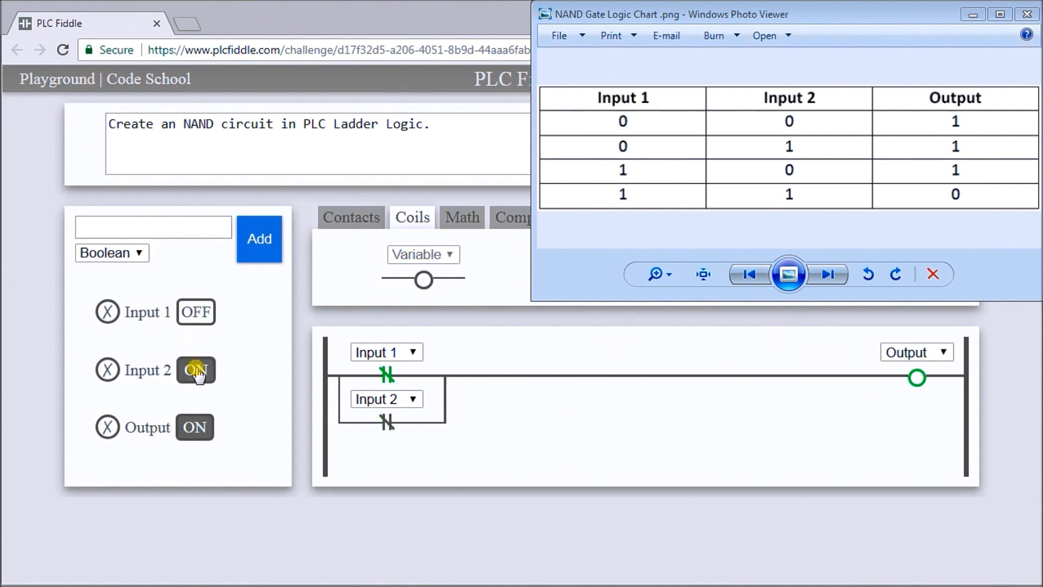
{"action": "left_click", "coordinate": [196, 370]}
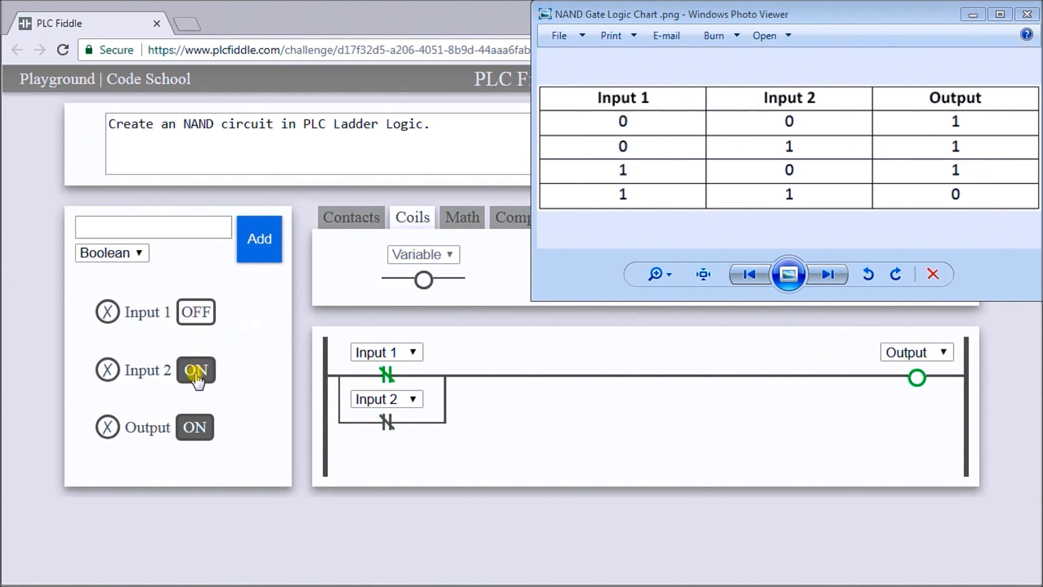
{"action": "left_click", "coordinate": [195, 370]}
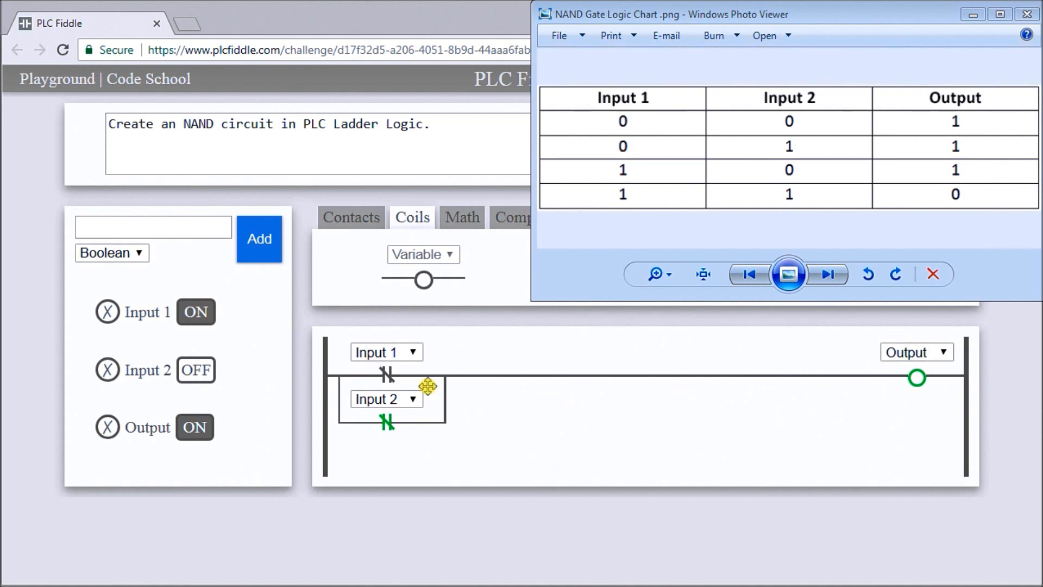
{"action": "left_click", "coordinate": [194, 370]}
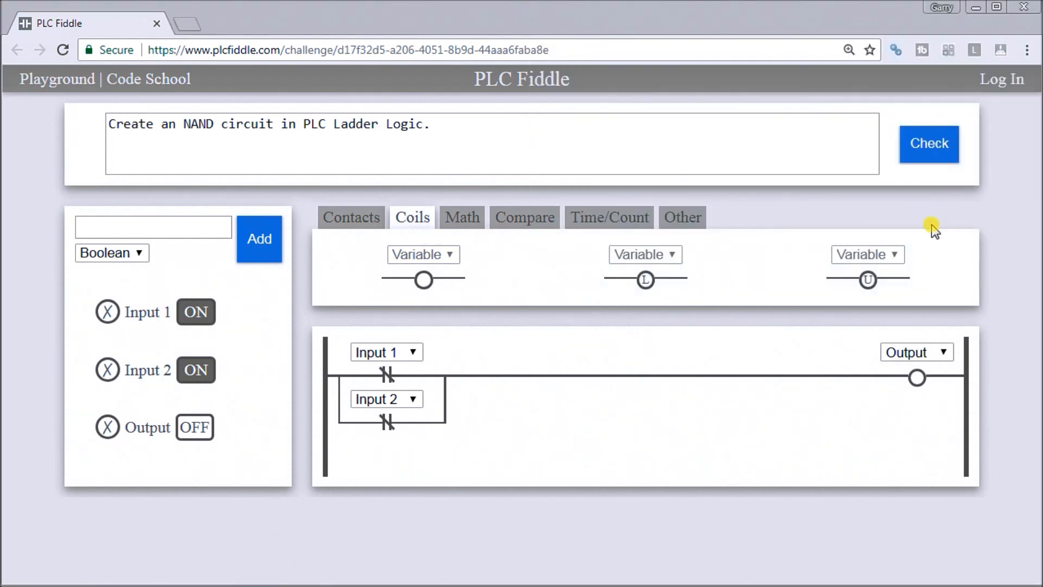
- Run the NAND challenge check, getting Tests A–D and the overall result Passed
{"action": "left_click", "coordinate": [928, 143]}
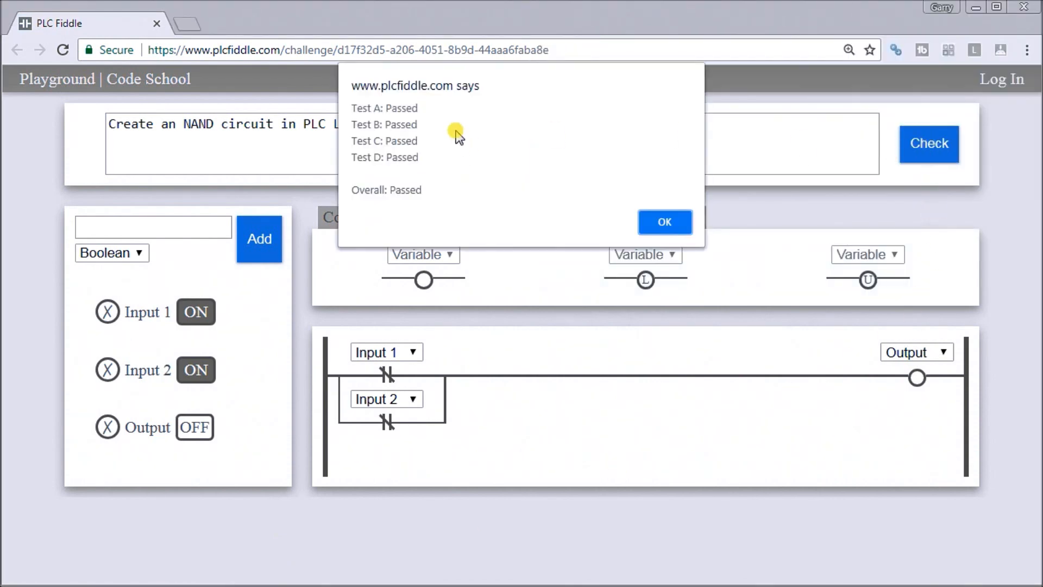
{"action": "mouse_move", "coordinate": [452, 189]}
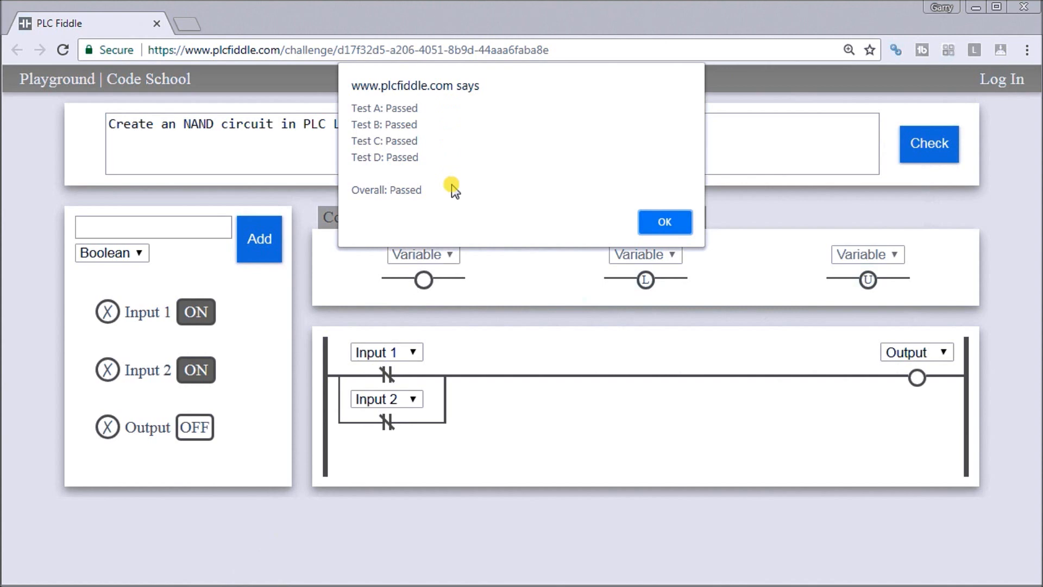